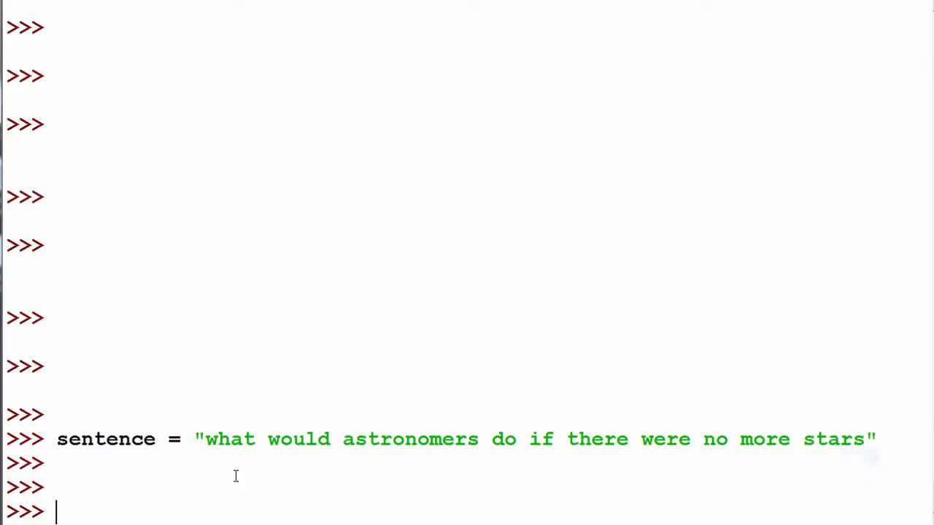
pyautogui.moveTo(530, 474)
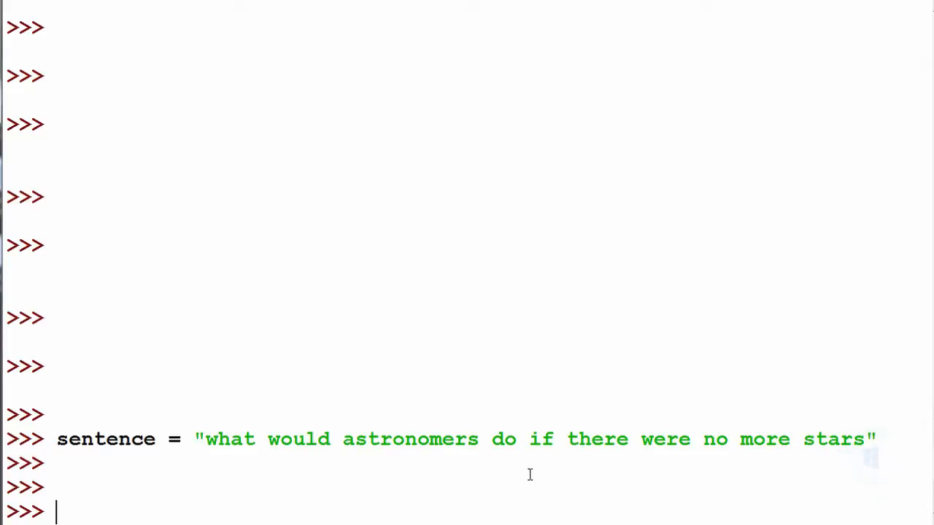
pyautogui.moveTo(146, 481)
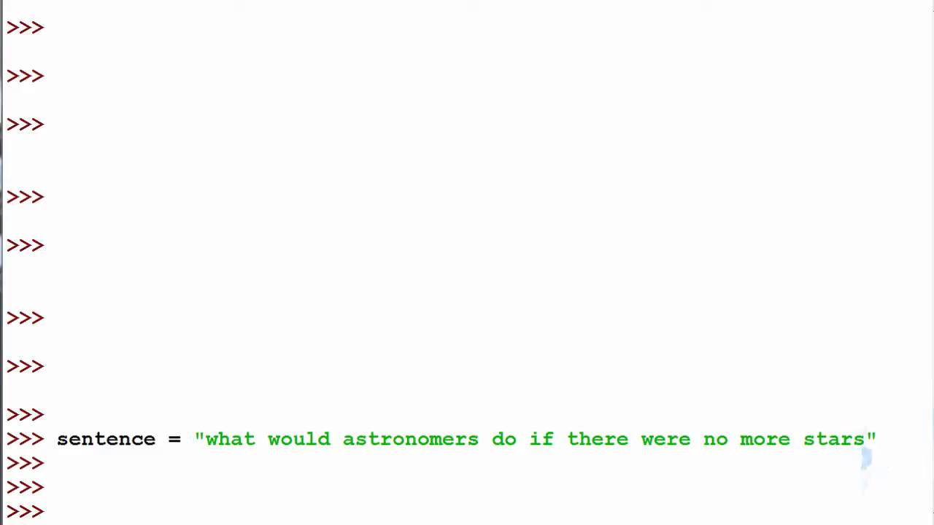
# - Assign x = sentence[11:22] so x holds 'astronomers'
pyautogui.write('x')
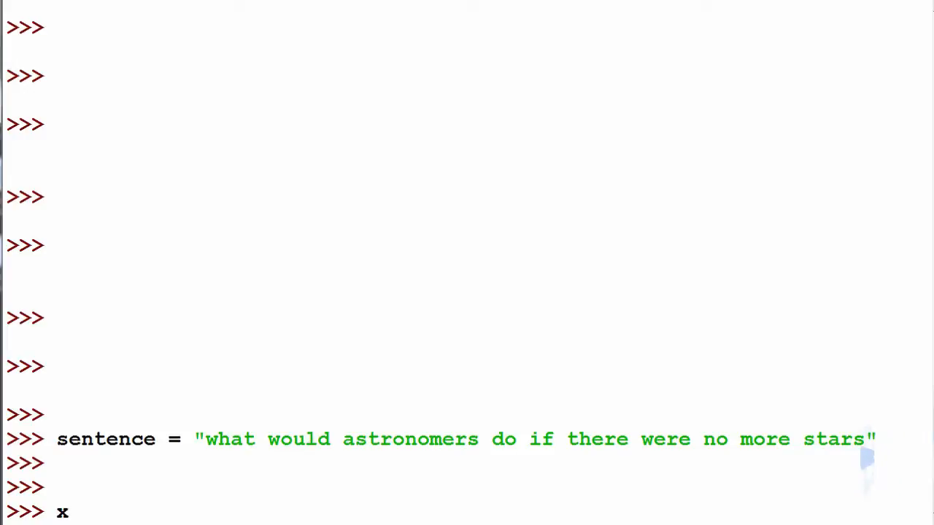
pyautogui.write('= sente')
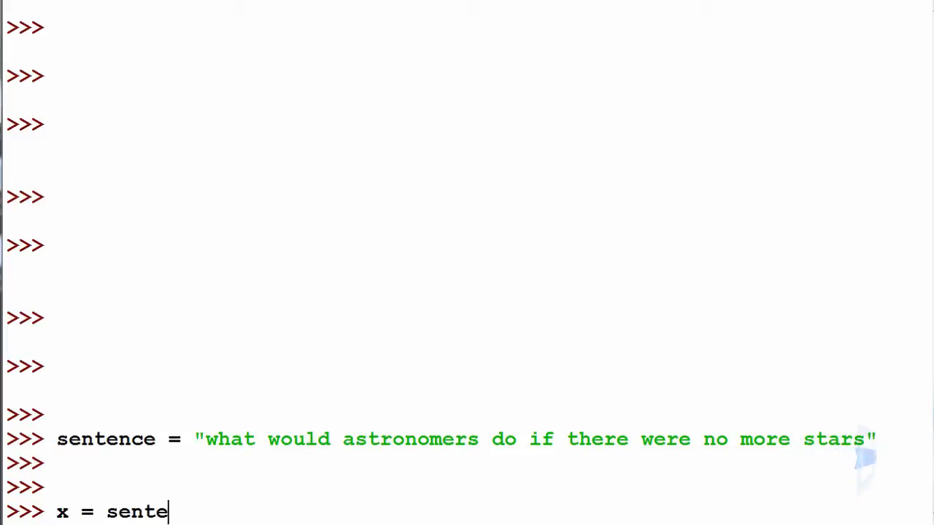
pyautogui.write('nce[')
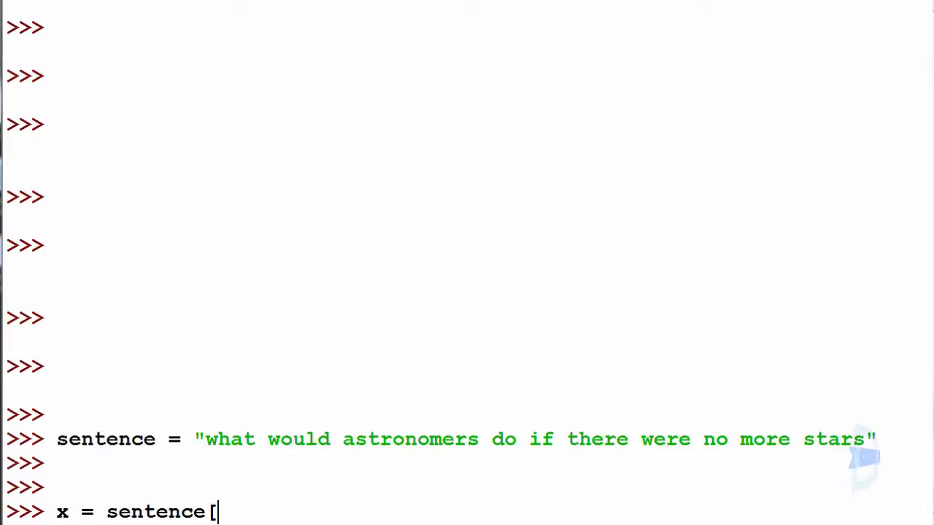
pyautogui.write('11')
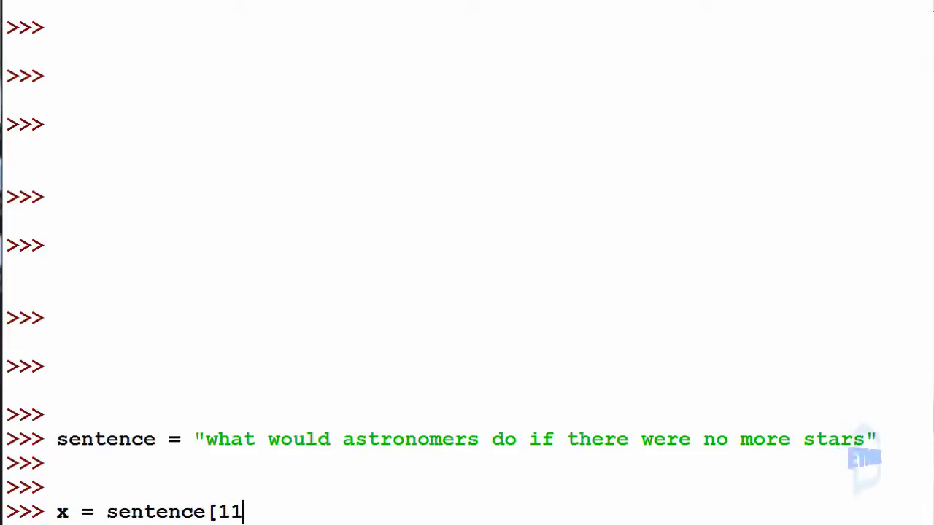
pyautogui.write(':')
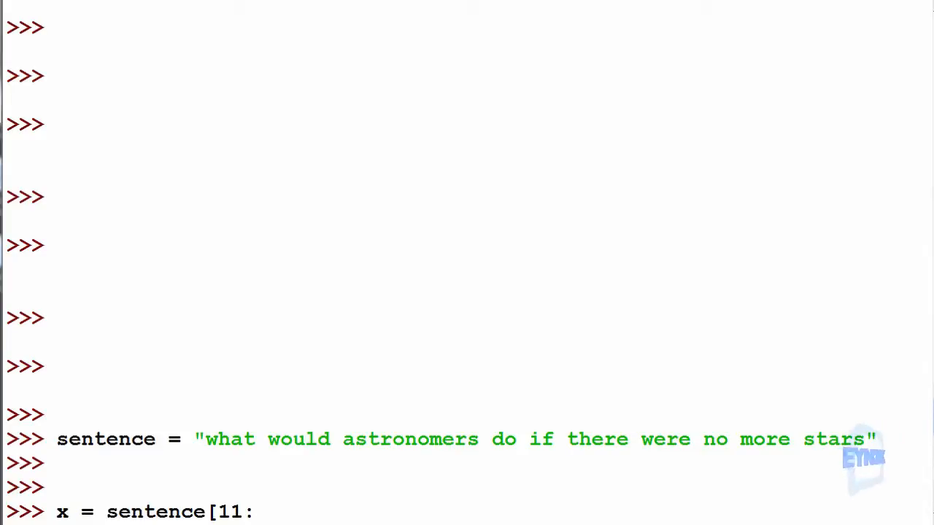
pyautogui.write('22')
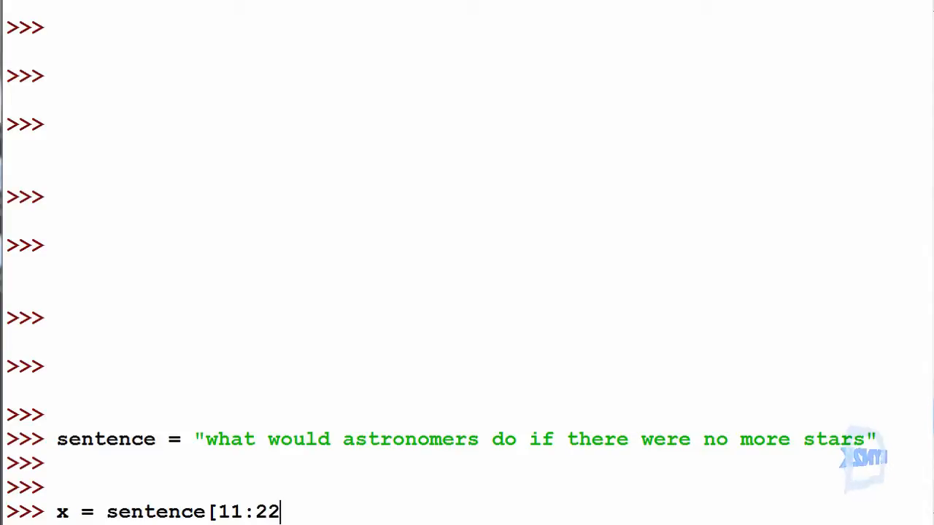
pyautogui.write(']')
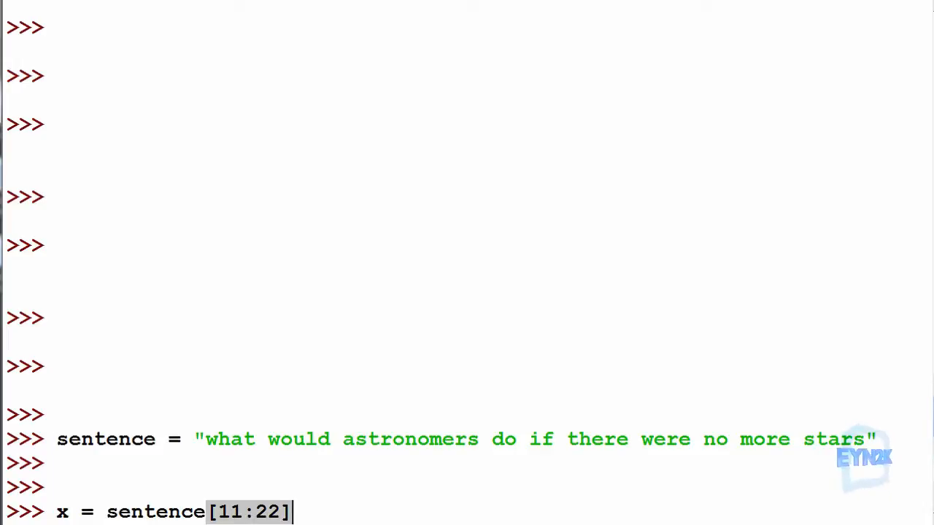
pyautogui.press('enter')
pyautogui.write('x')
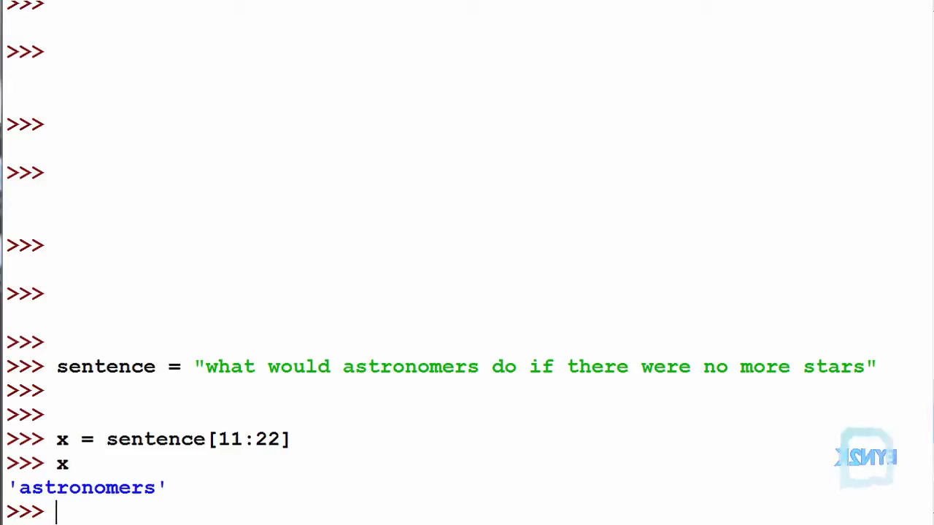
# - Assign y = sentence[40:] so y holds 'no more stars', then begin the result assignment
pyautogui.write('y =')
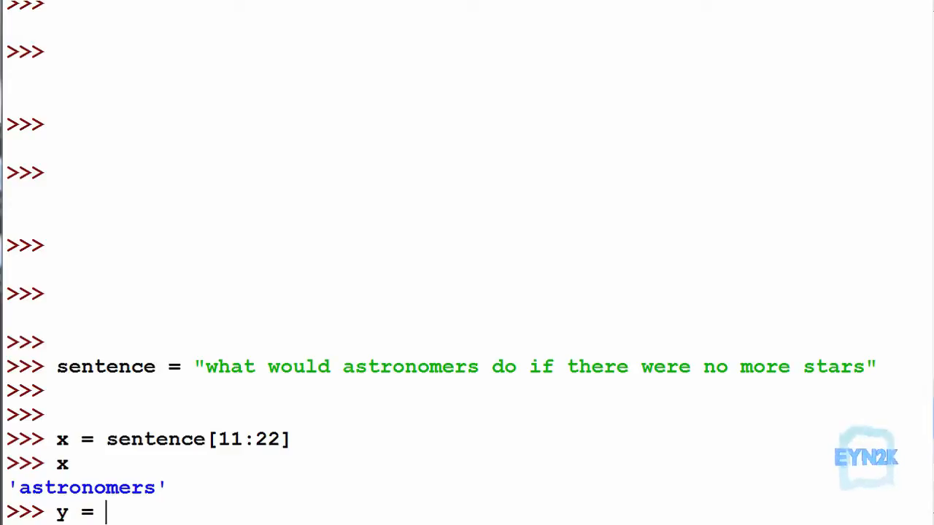
pyautogui.write('sentence[')
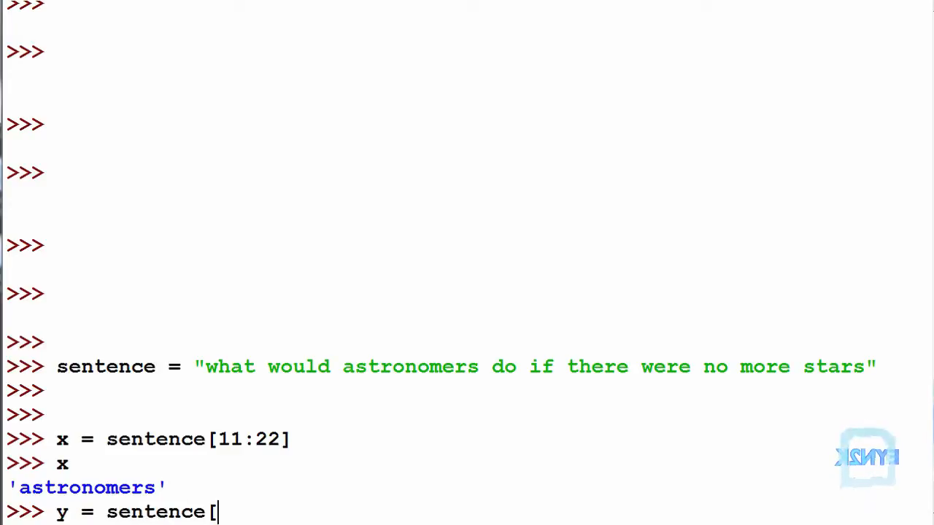
pyautogui.write('40:')
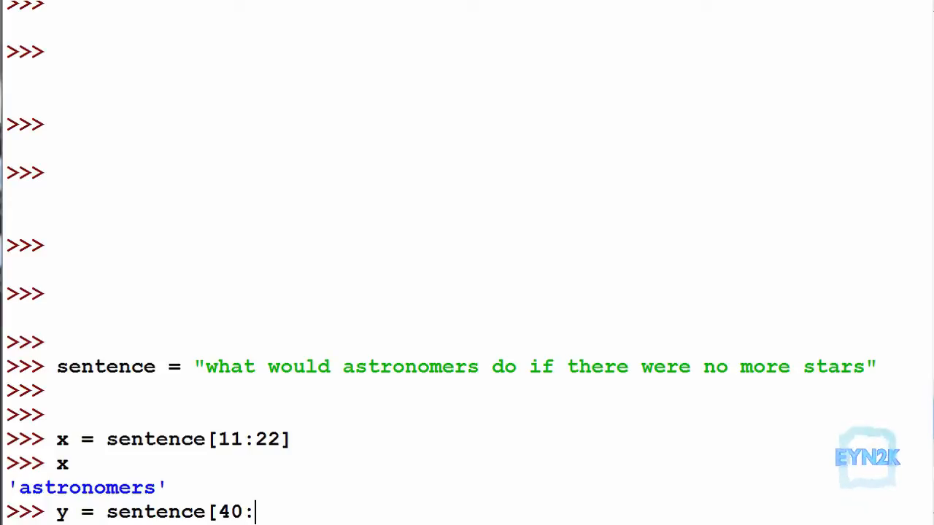
pyautogui.write(']')
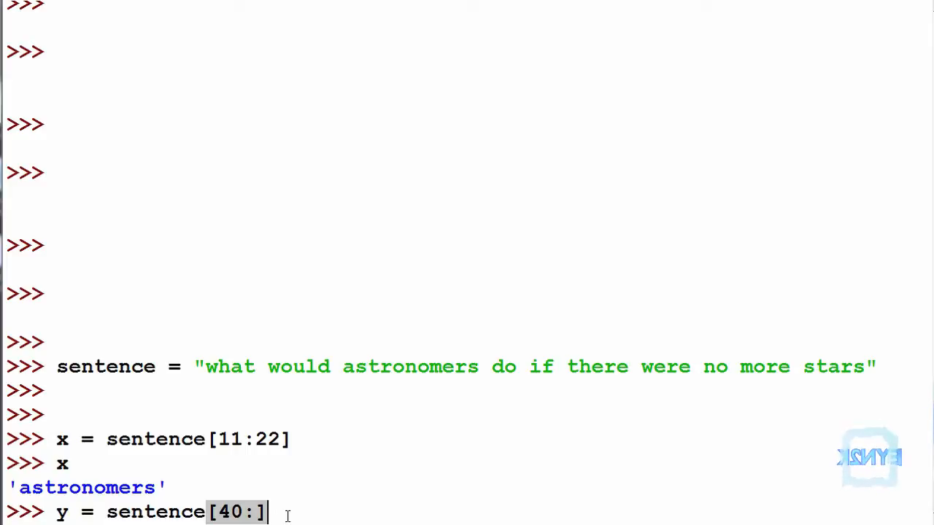
pyautogui.press('enter')
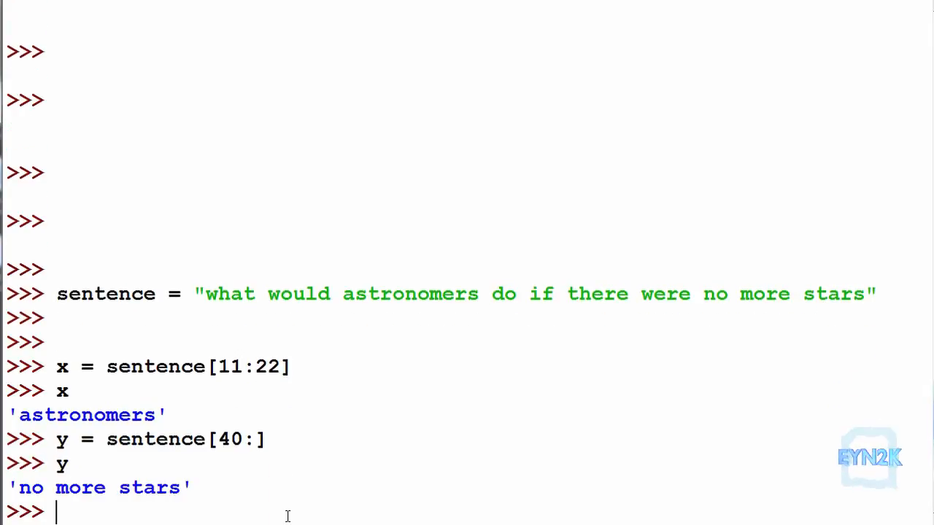
pyautogui.write('result =')
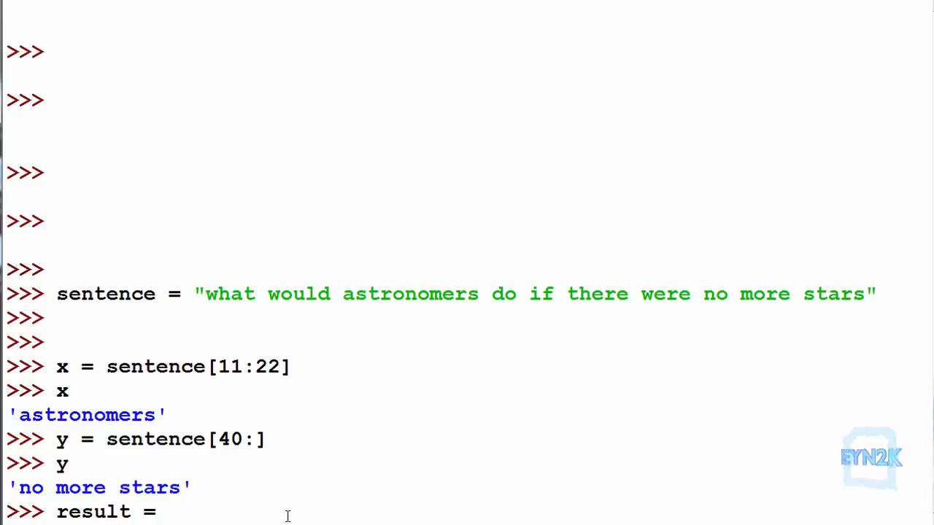
# - Build result = x + " = " + y giving 'astronomers = no more stars'
pyautogui.write('x + " = " + y')
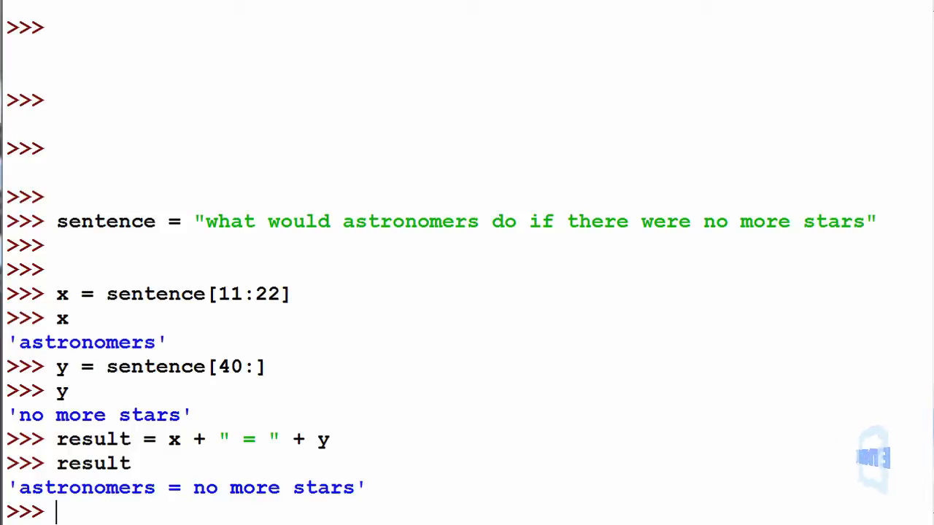
# - Evaluate result.upper() and result.lower() to show the result in capitals and lowercase
pyautogui.write('resul')
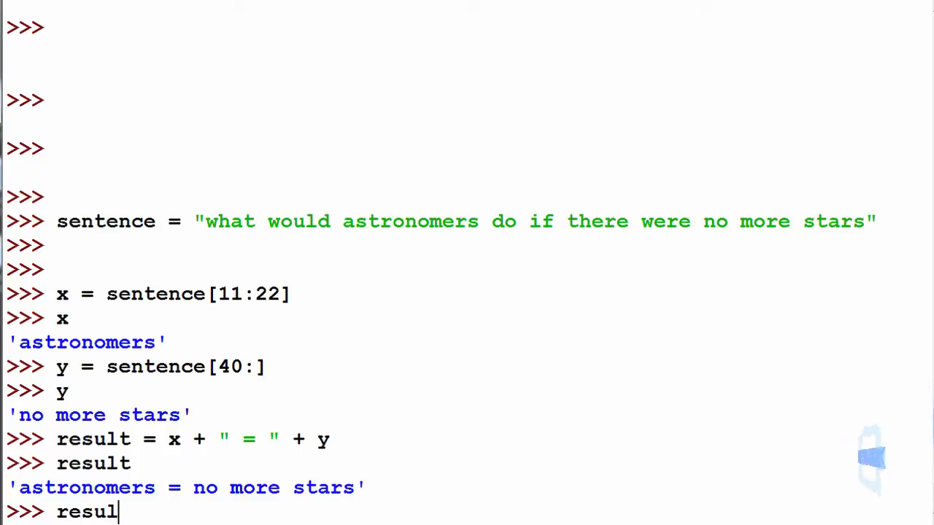
pyautogui.write('.upper(')
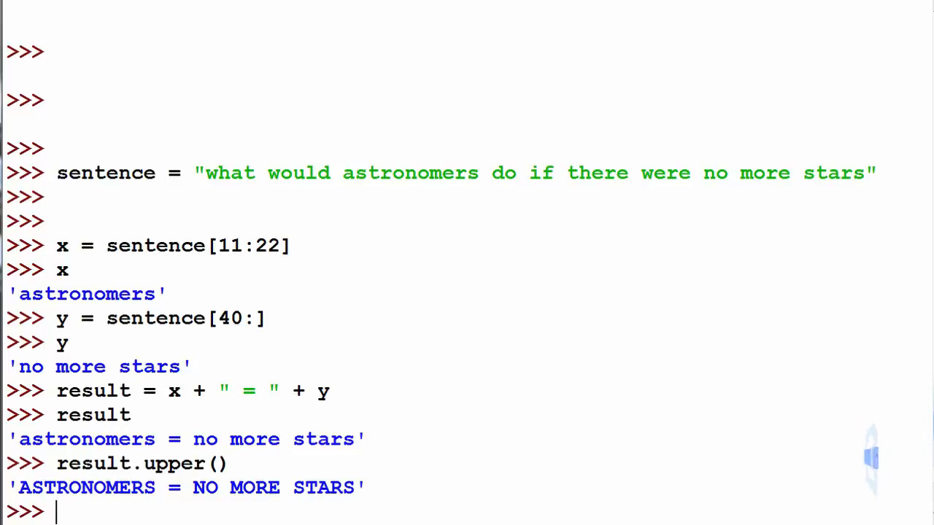
pyautogui.write('result.')
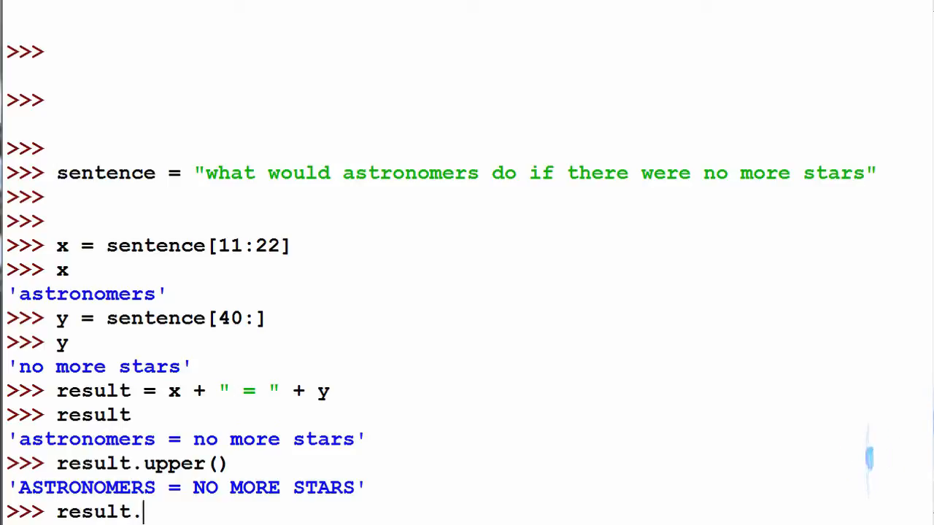
pyautogui.write('lower')
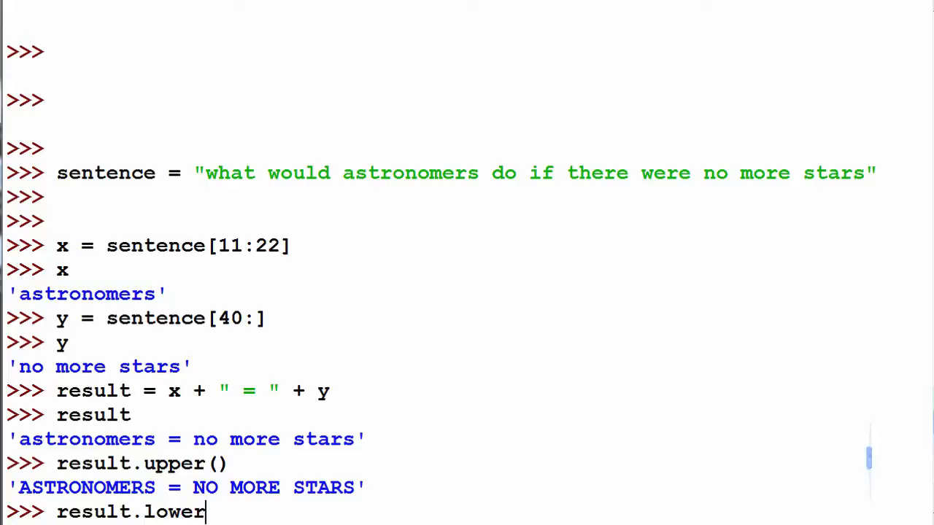
pyautogui.press('enter')
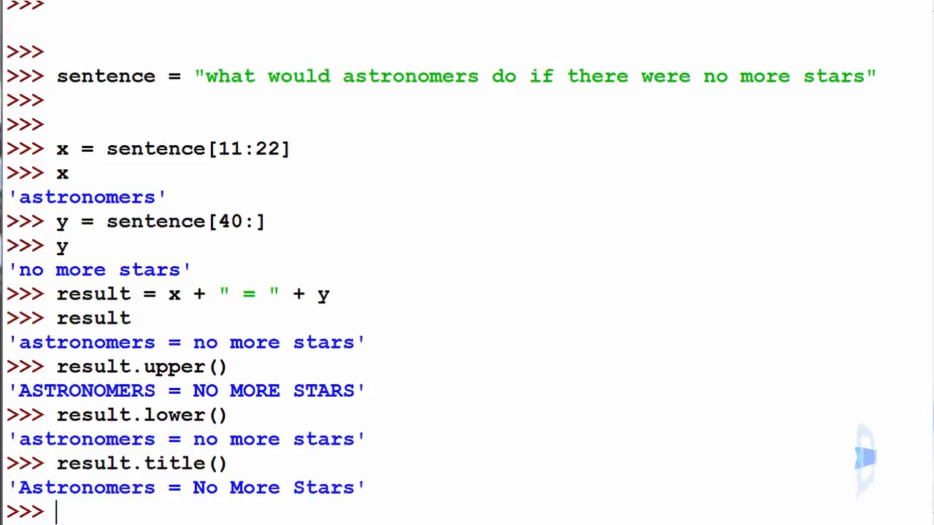
pyautogui.write('result +')
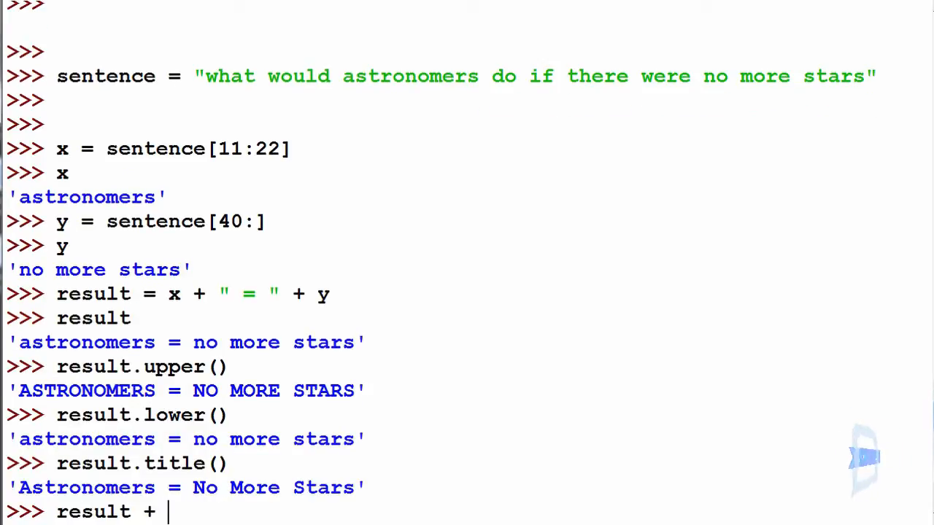
# - Evaluate result + "!" to print 'astronomers = no more stars!'
pyautogui.write('"!"')
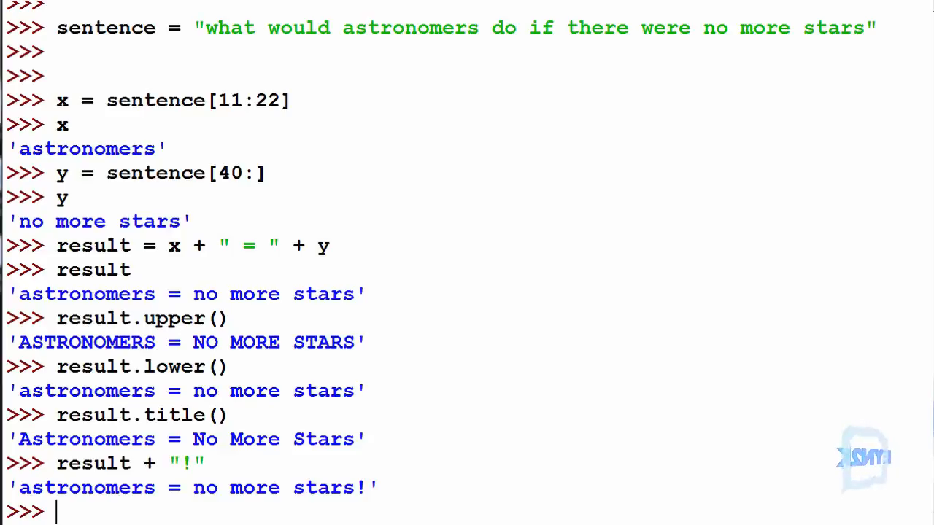
# - Evaluate sentence[::2] for every second character, then enter sentence[::-1] to reverse it
pyautogui.write('sentence')
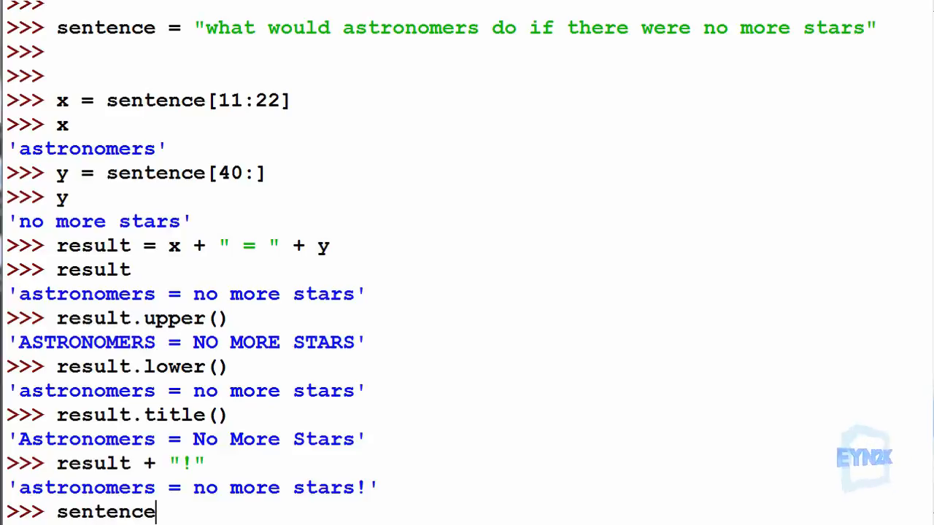
pyautogui.write('[::')
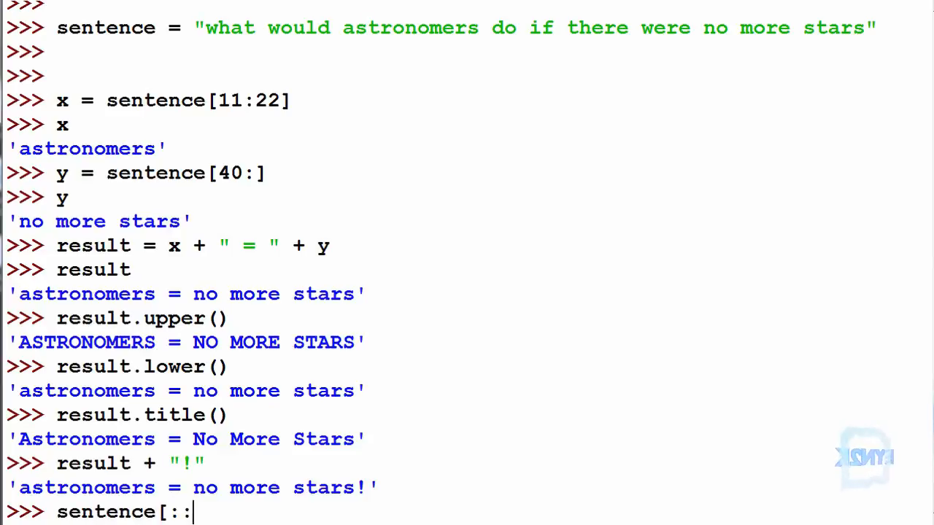
pyautogui.write('2')
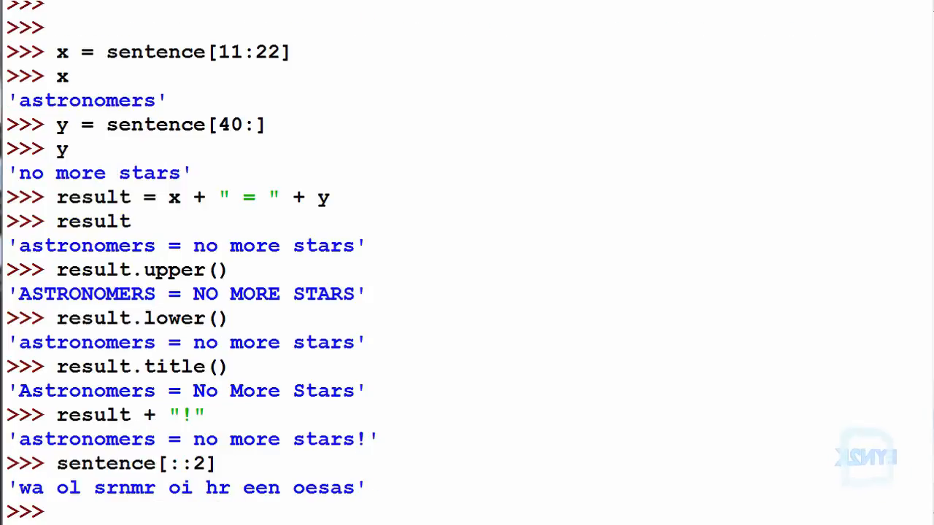
pyautogui.write('sente')
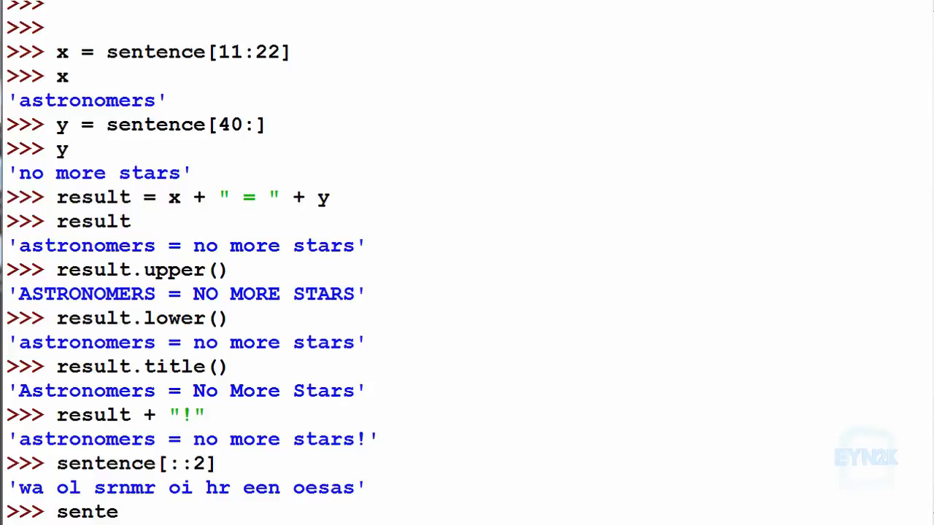
pyautogui.write('[')
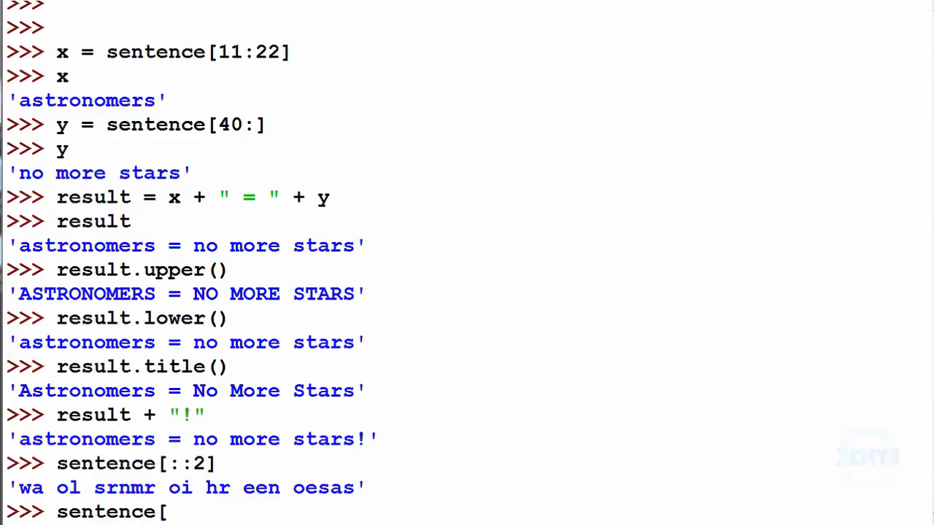
pyautogui.write('::-1]')
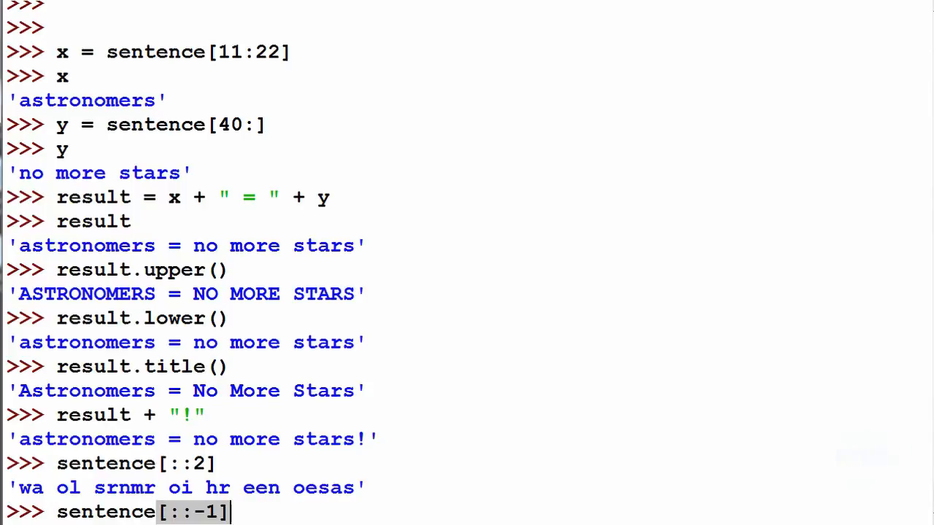